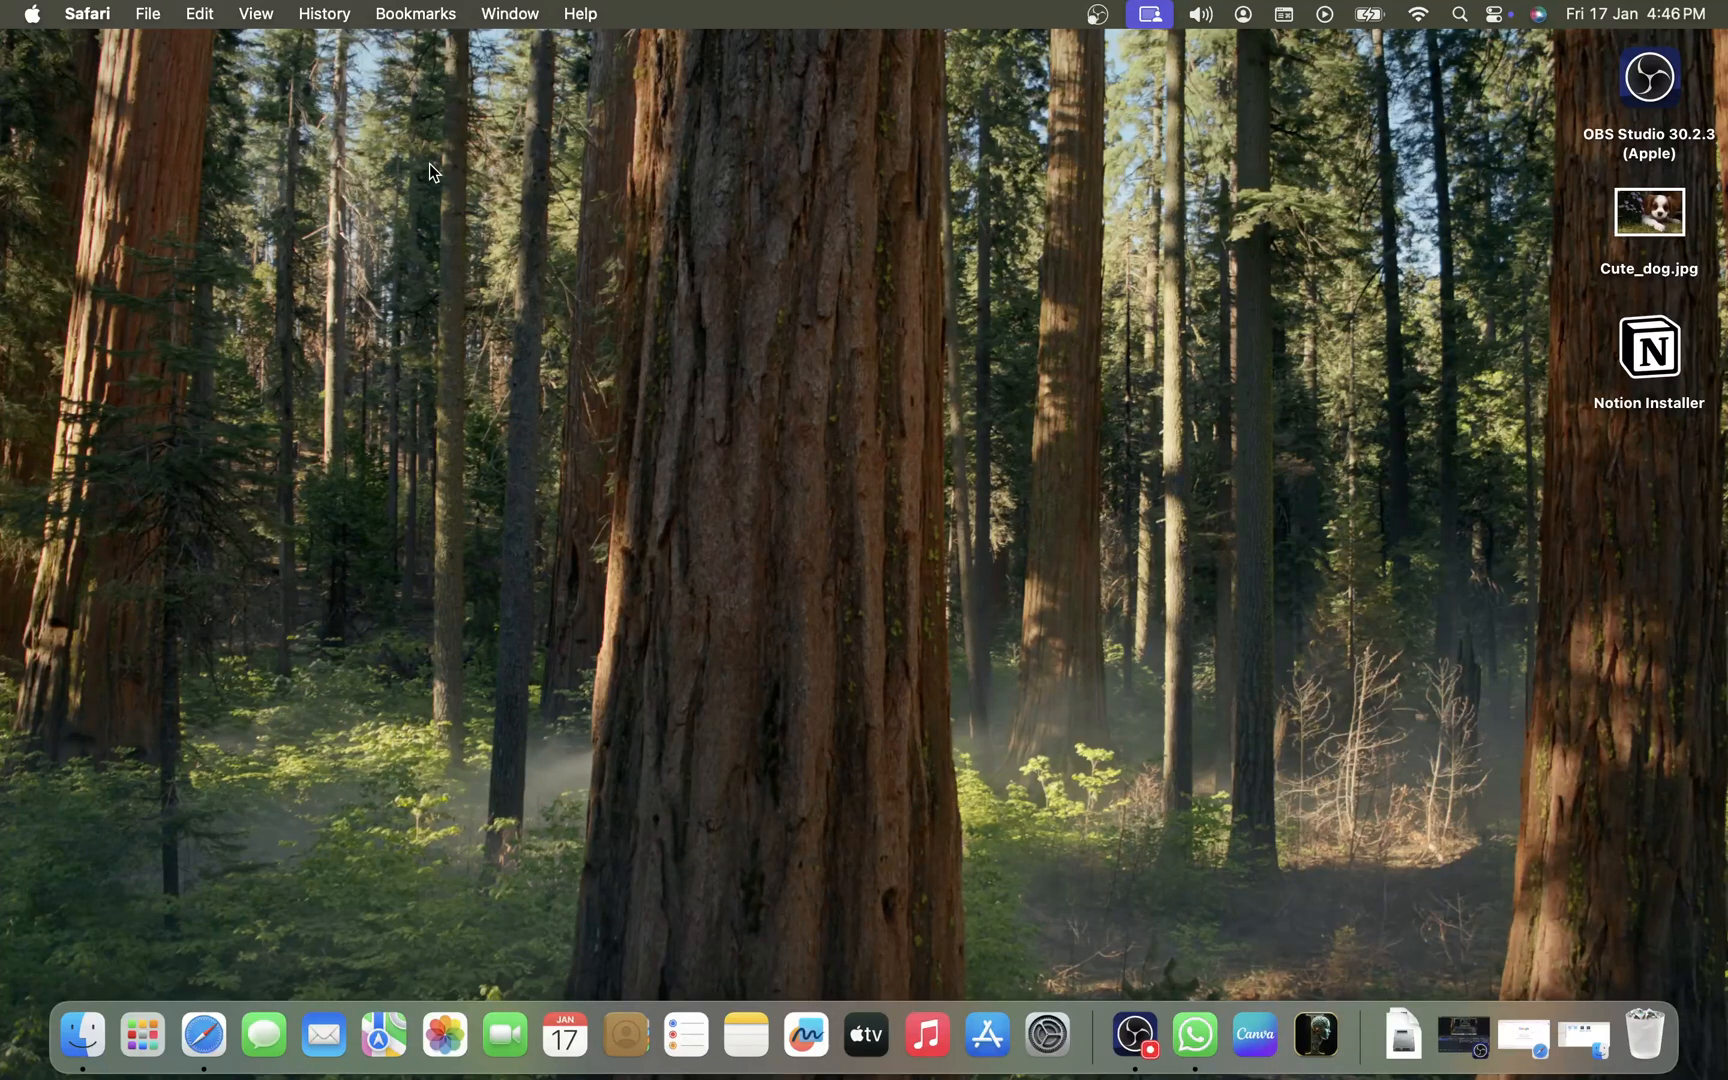
mouse_move(893, 324)
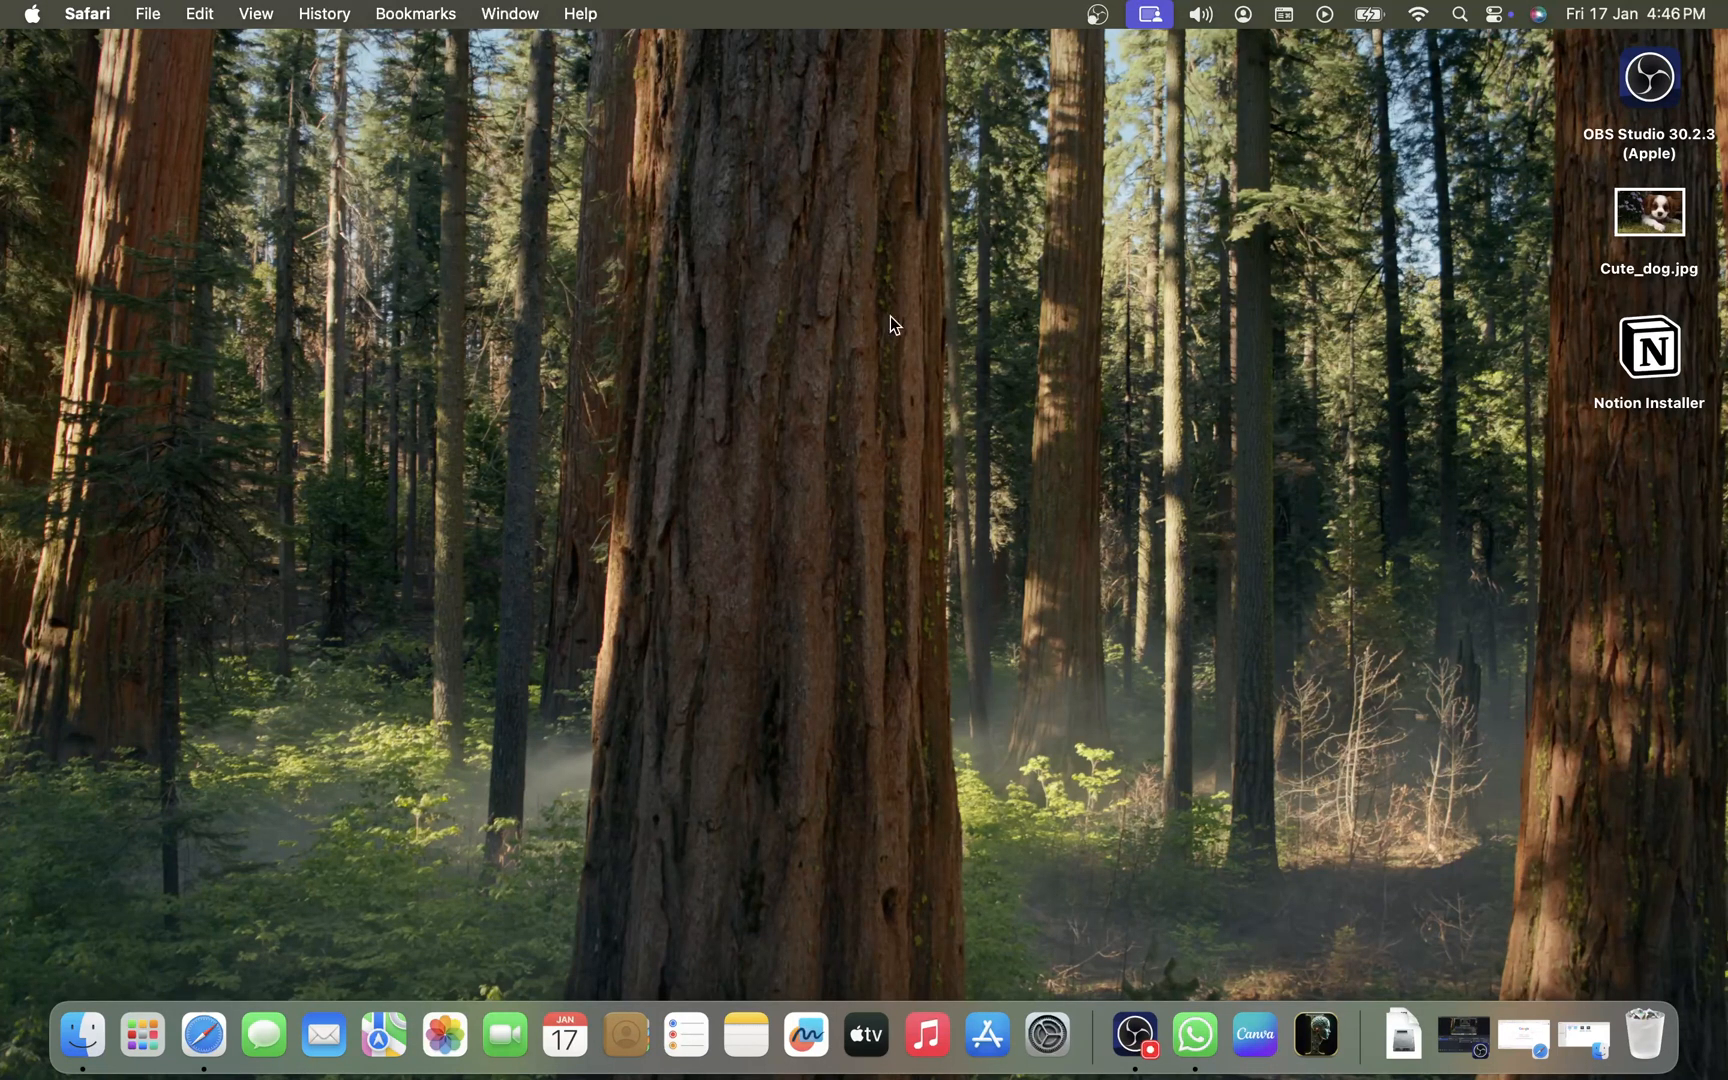
mouse_move(474, 652)
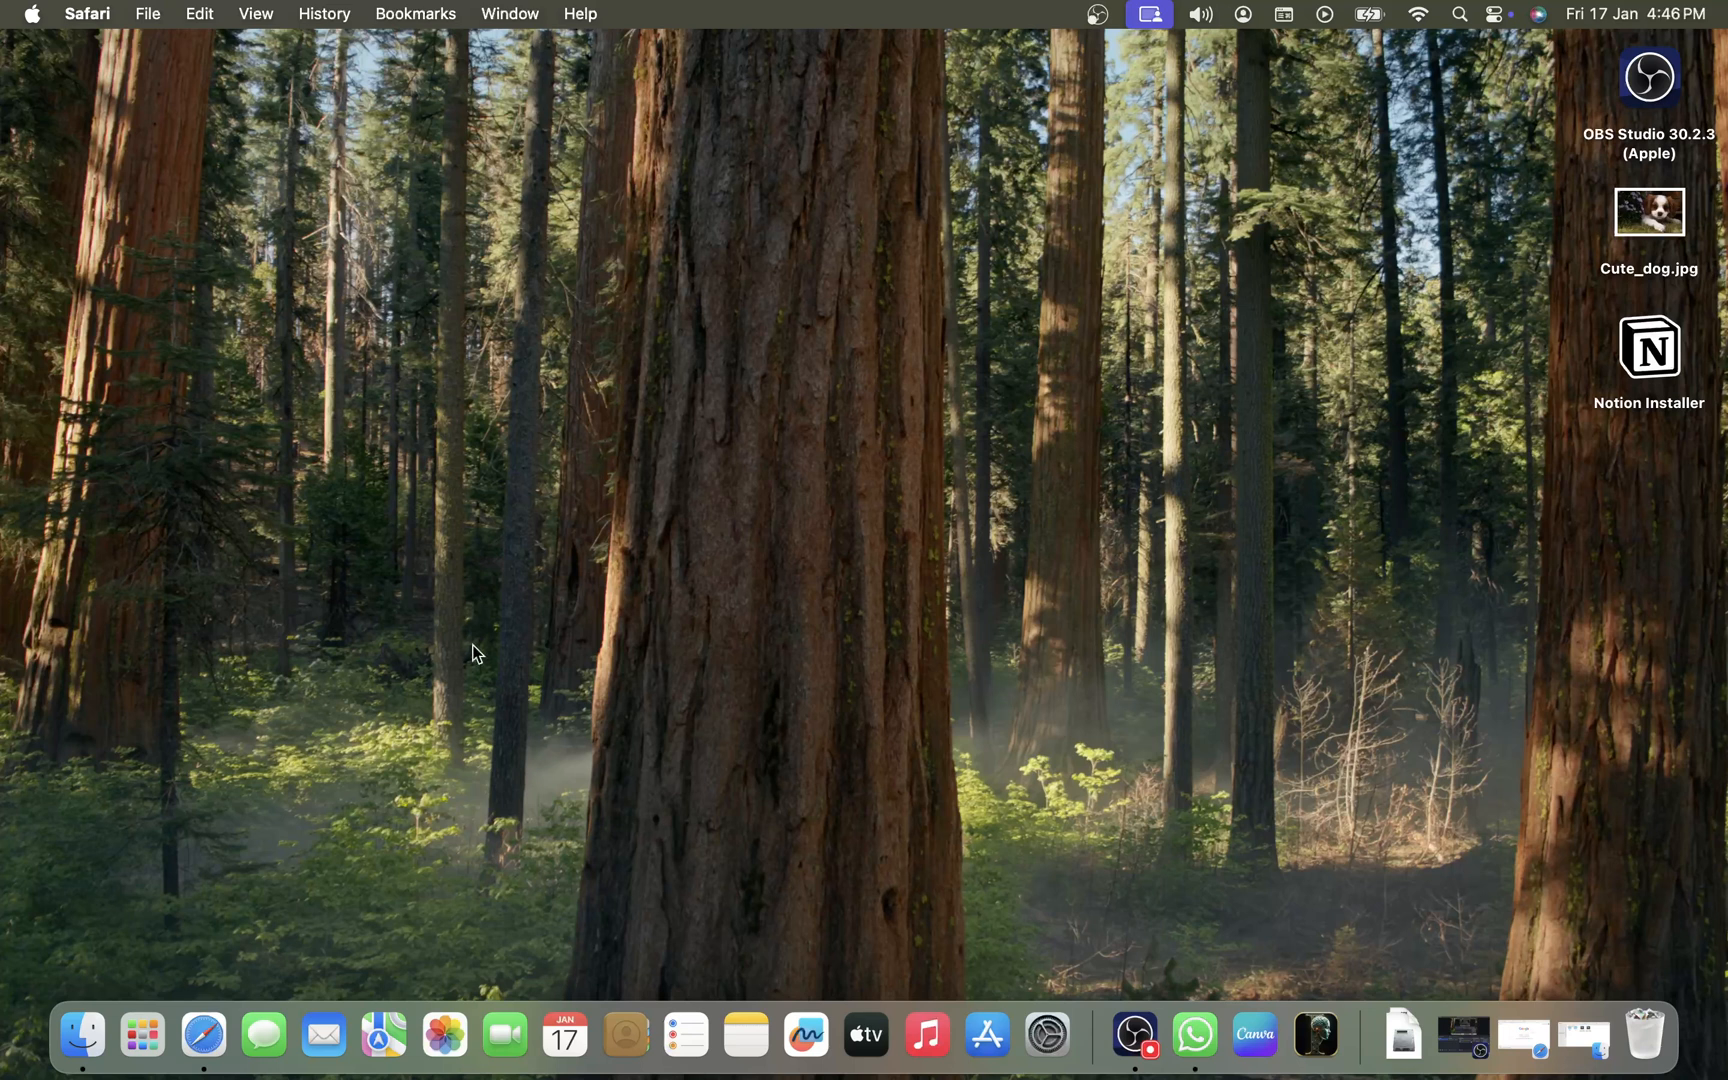
mouse_move(203, 1034)
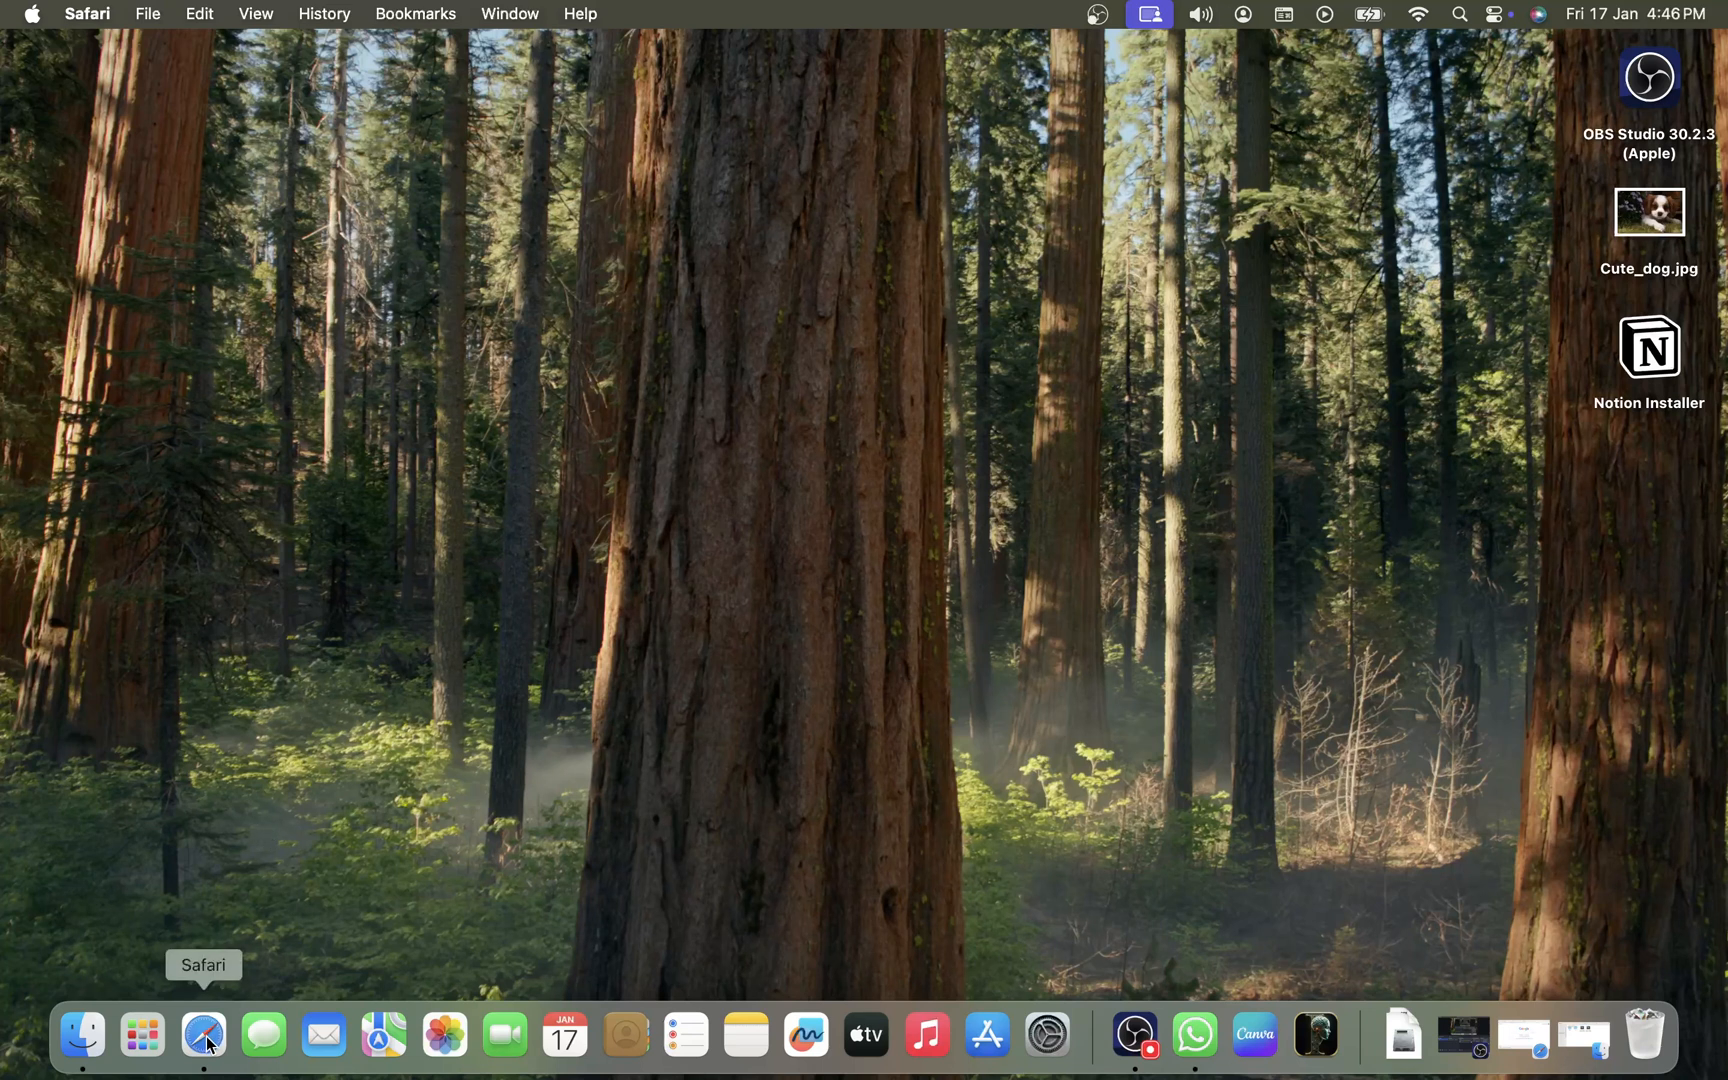
Open Safari and search Google for "github desktop"
click(203, 1034)
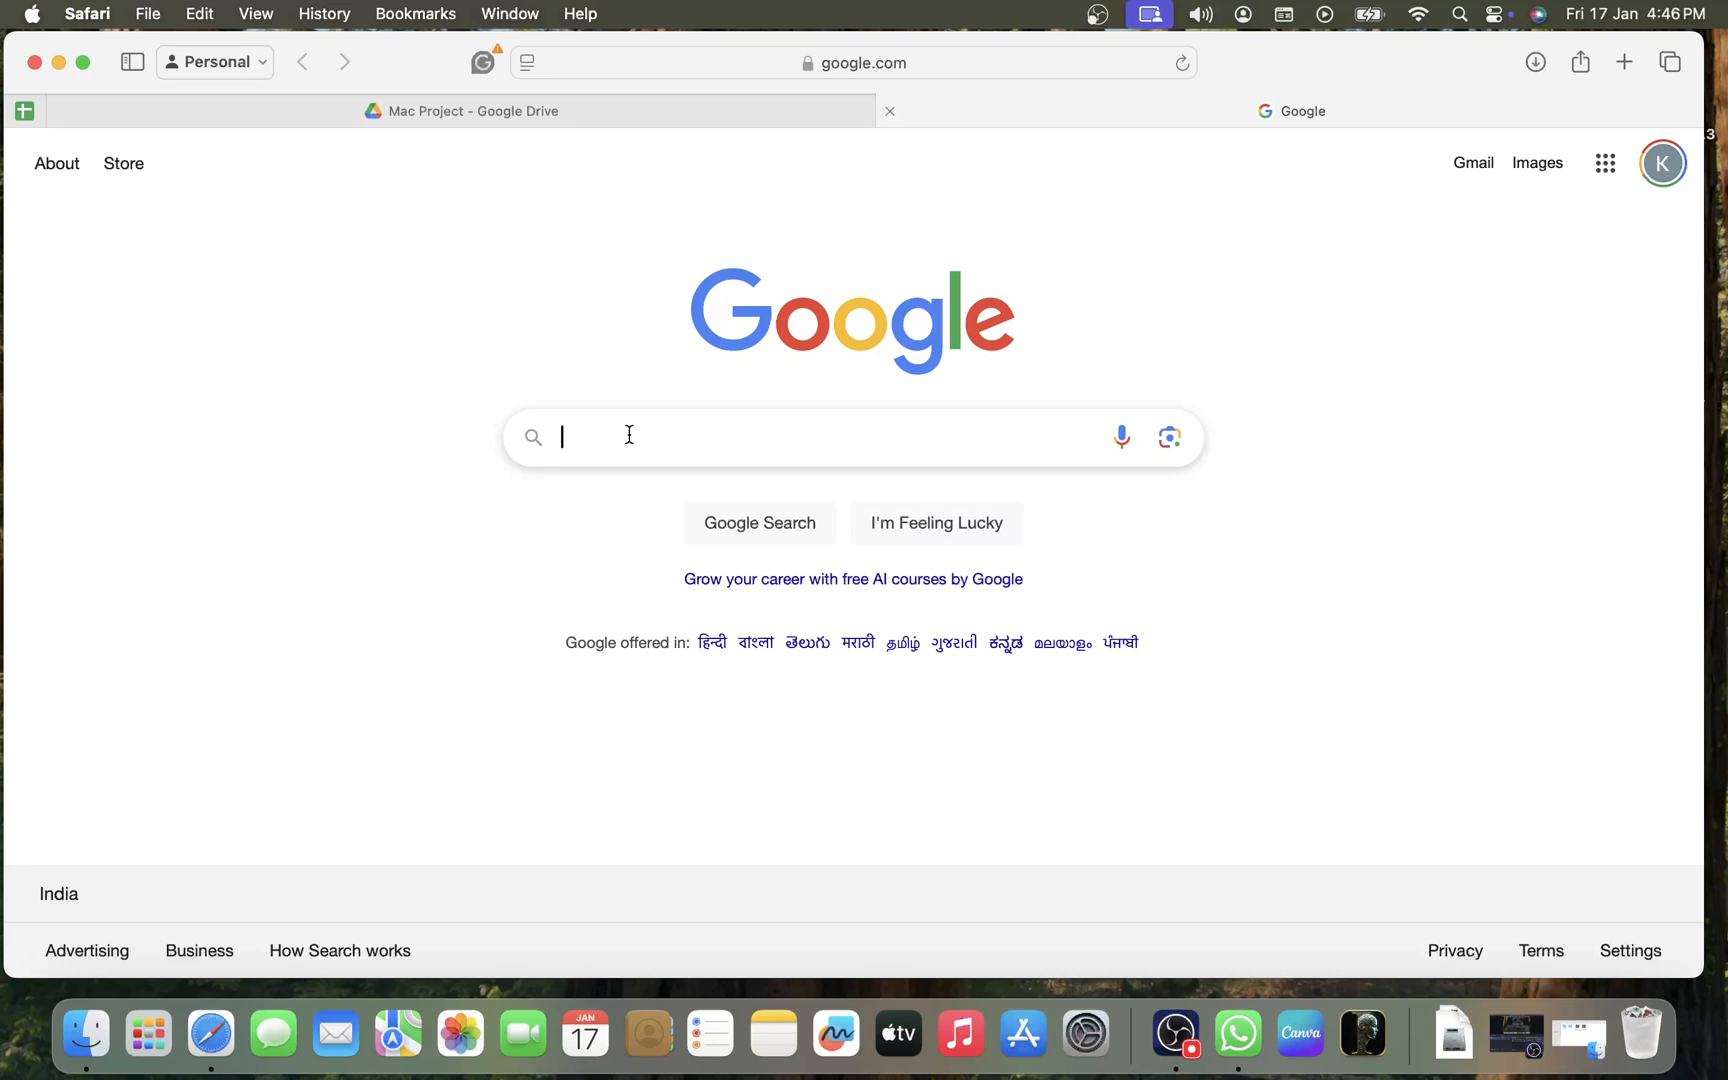
mouse_move(628, 435)
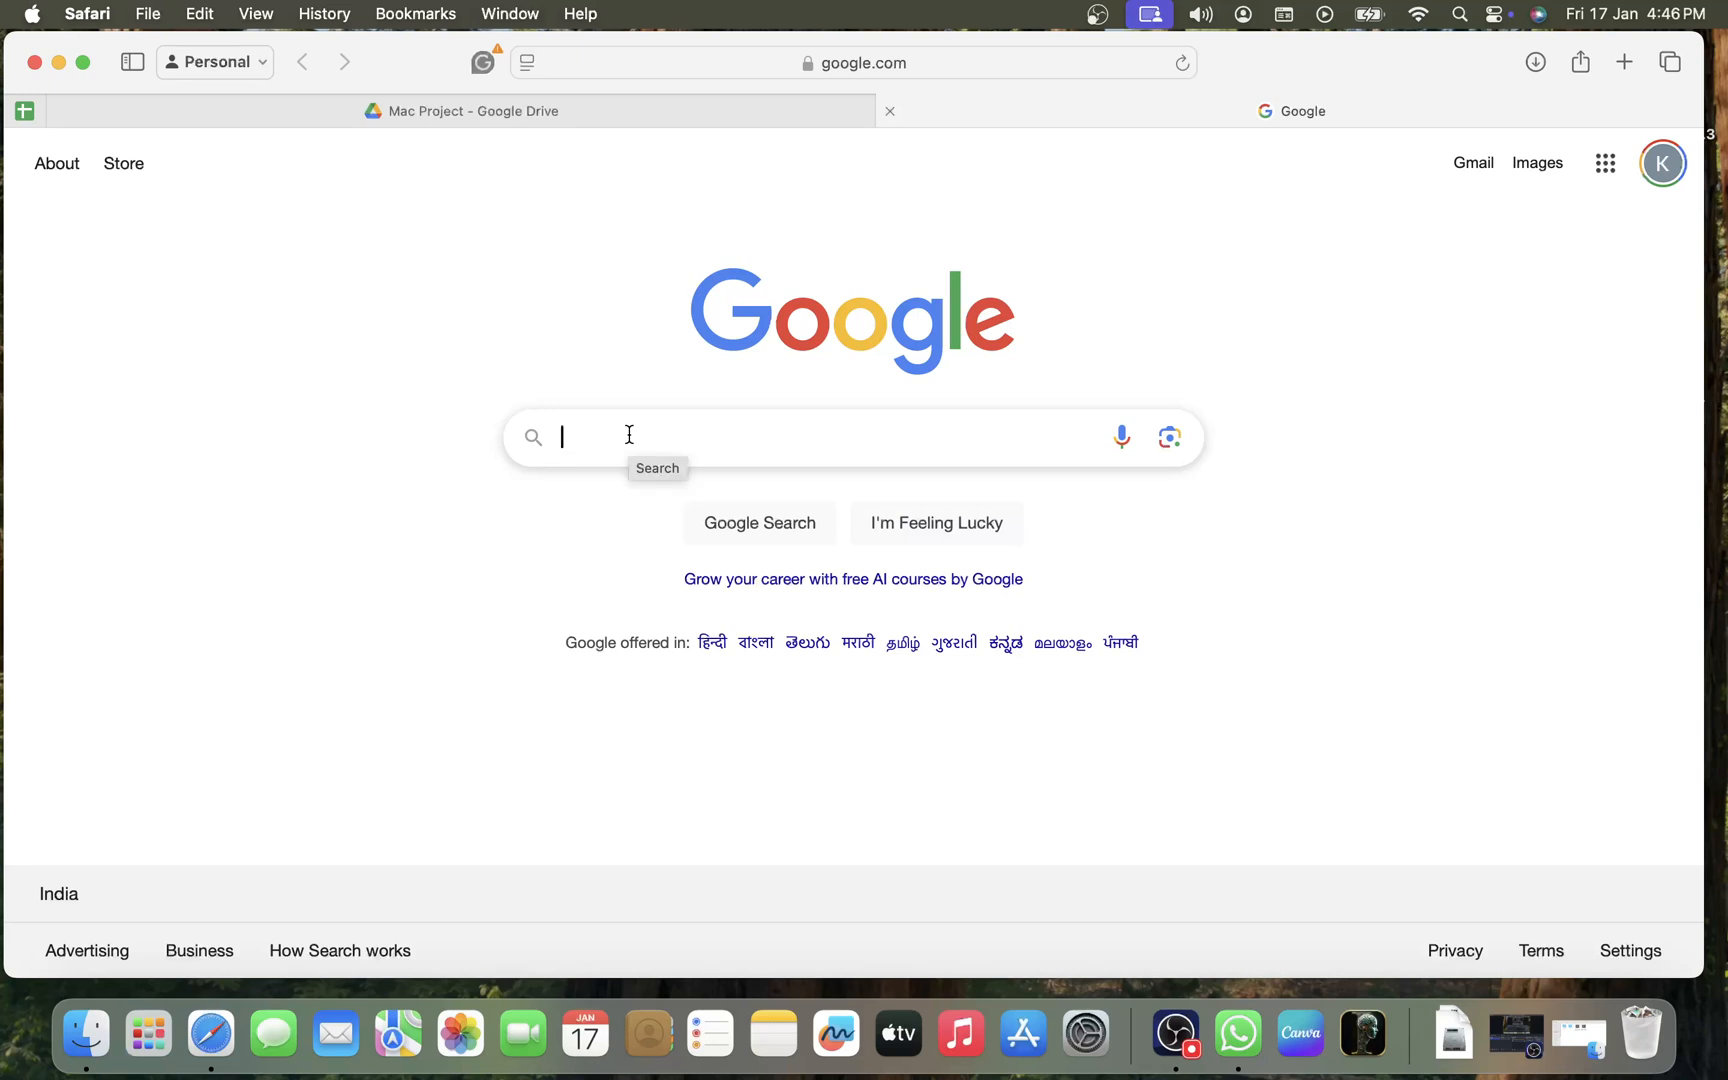
text(g)
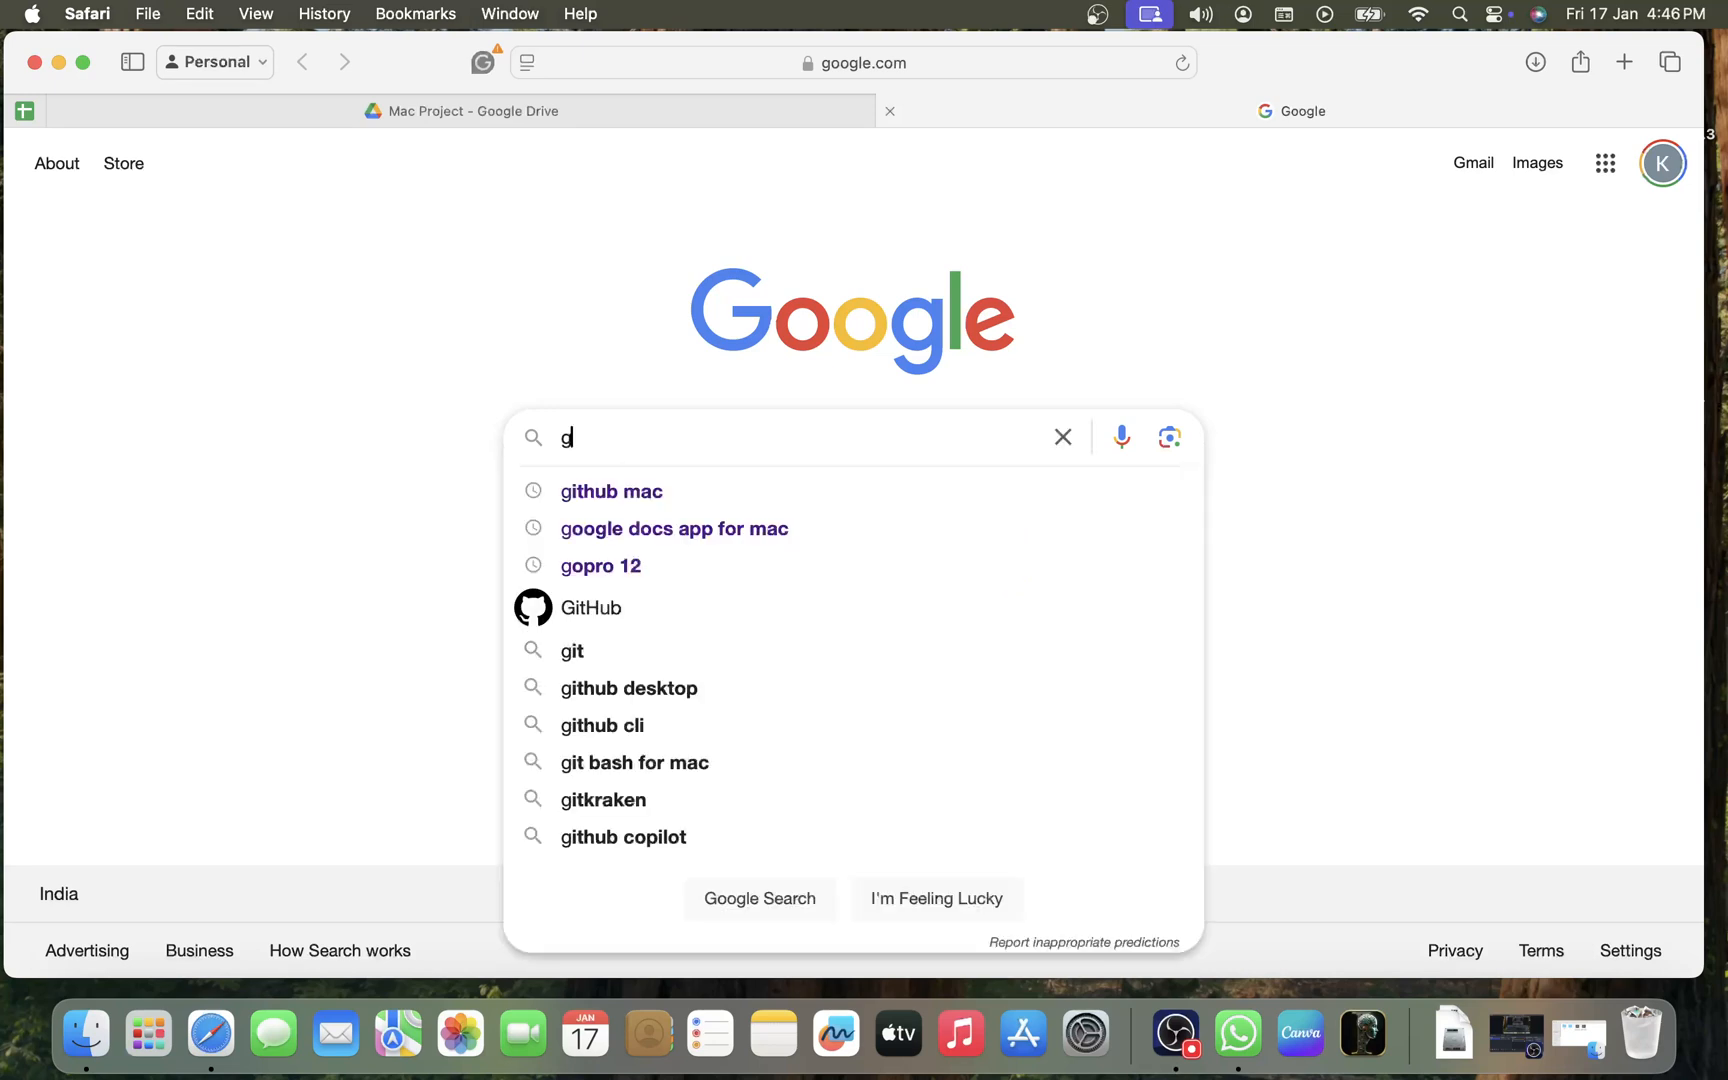
text(ithub desktop)
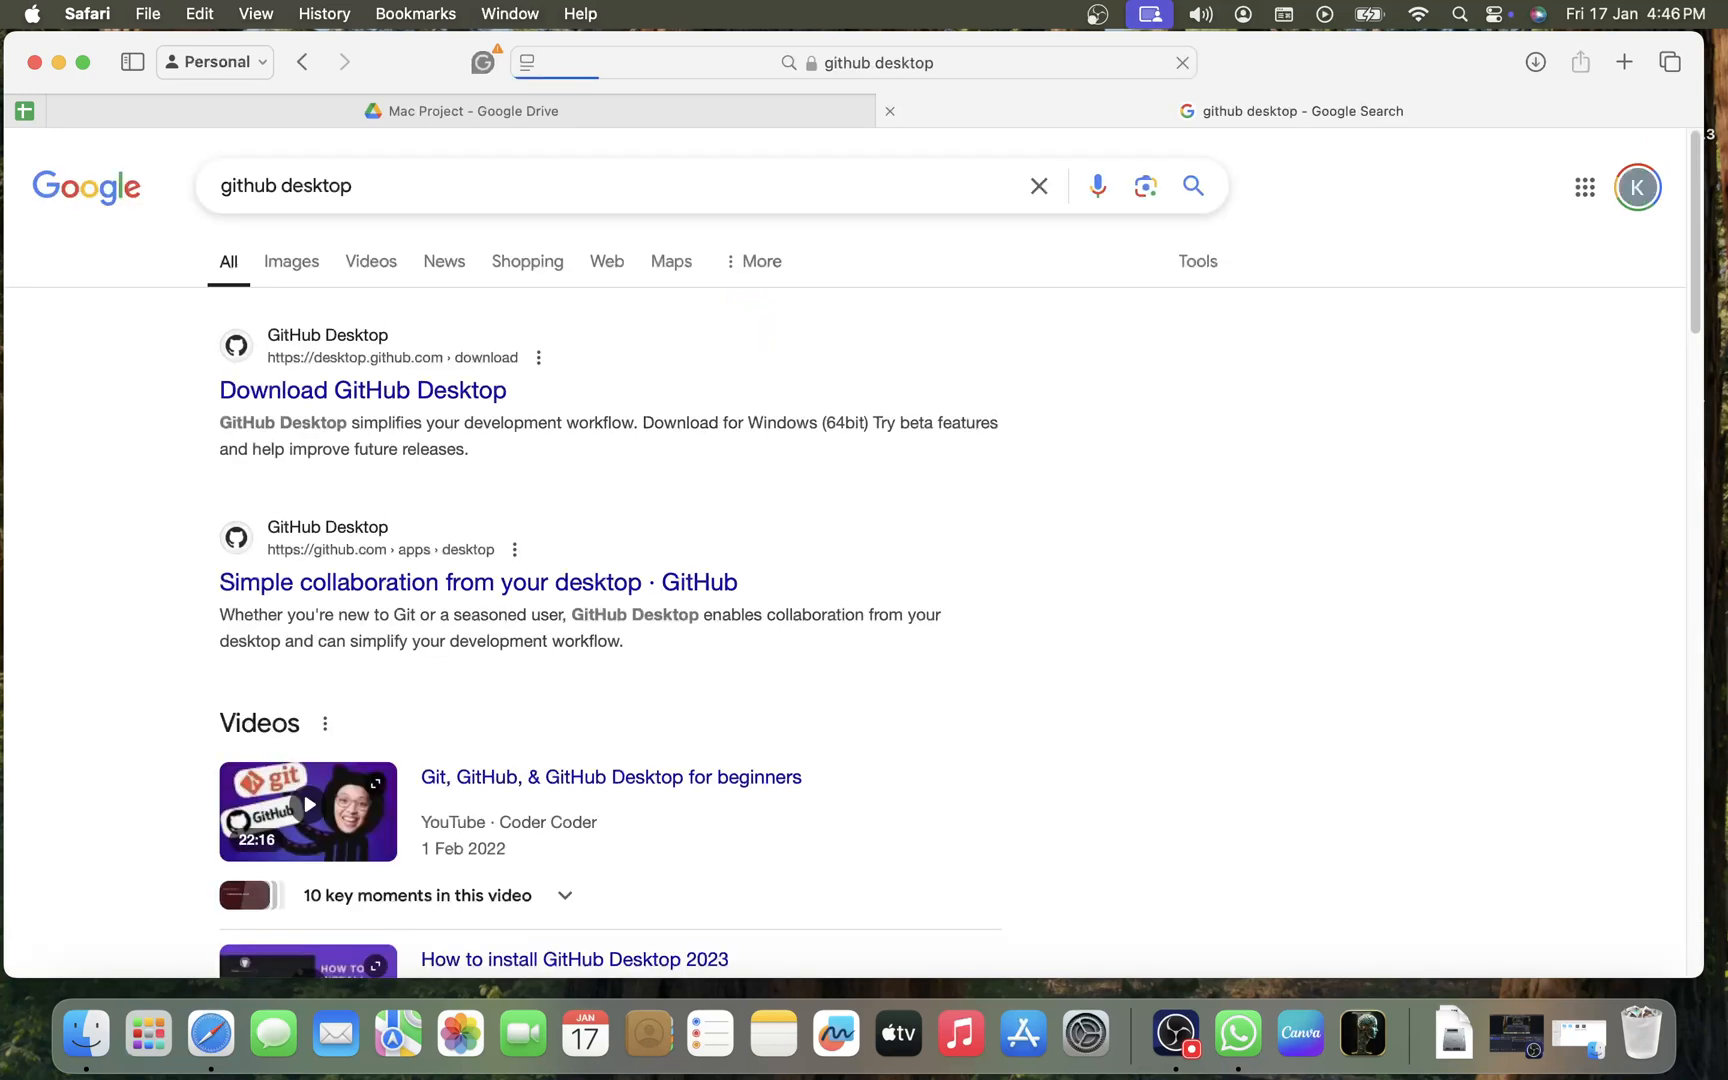
Open the GitHub Desktop result, download it for macOS, and allow downloads from desktop.github.com
click(363, 390)
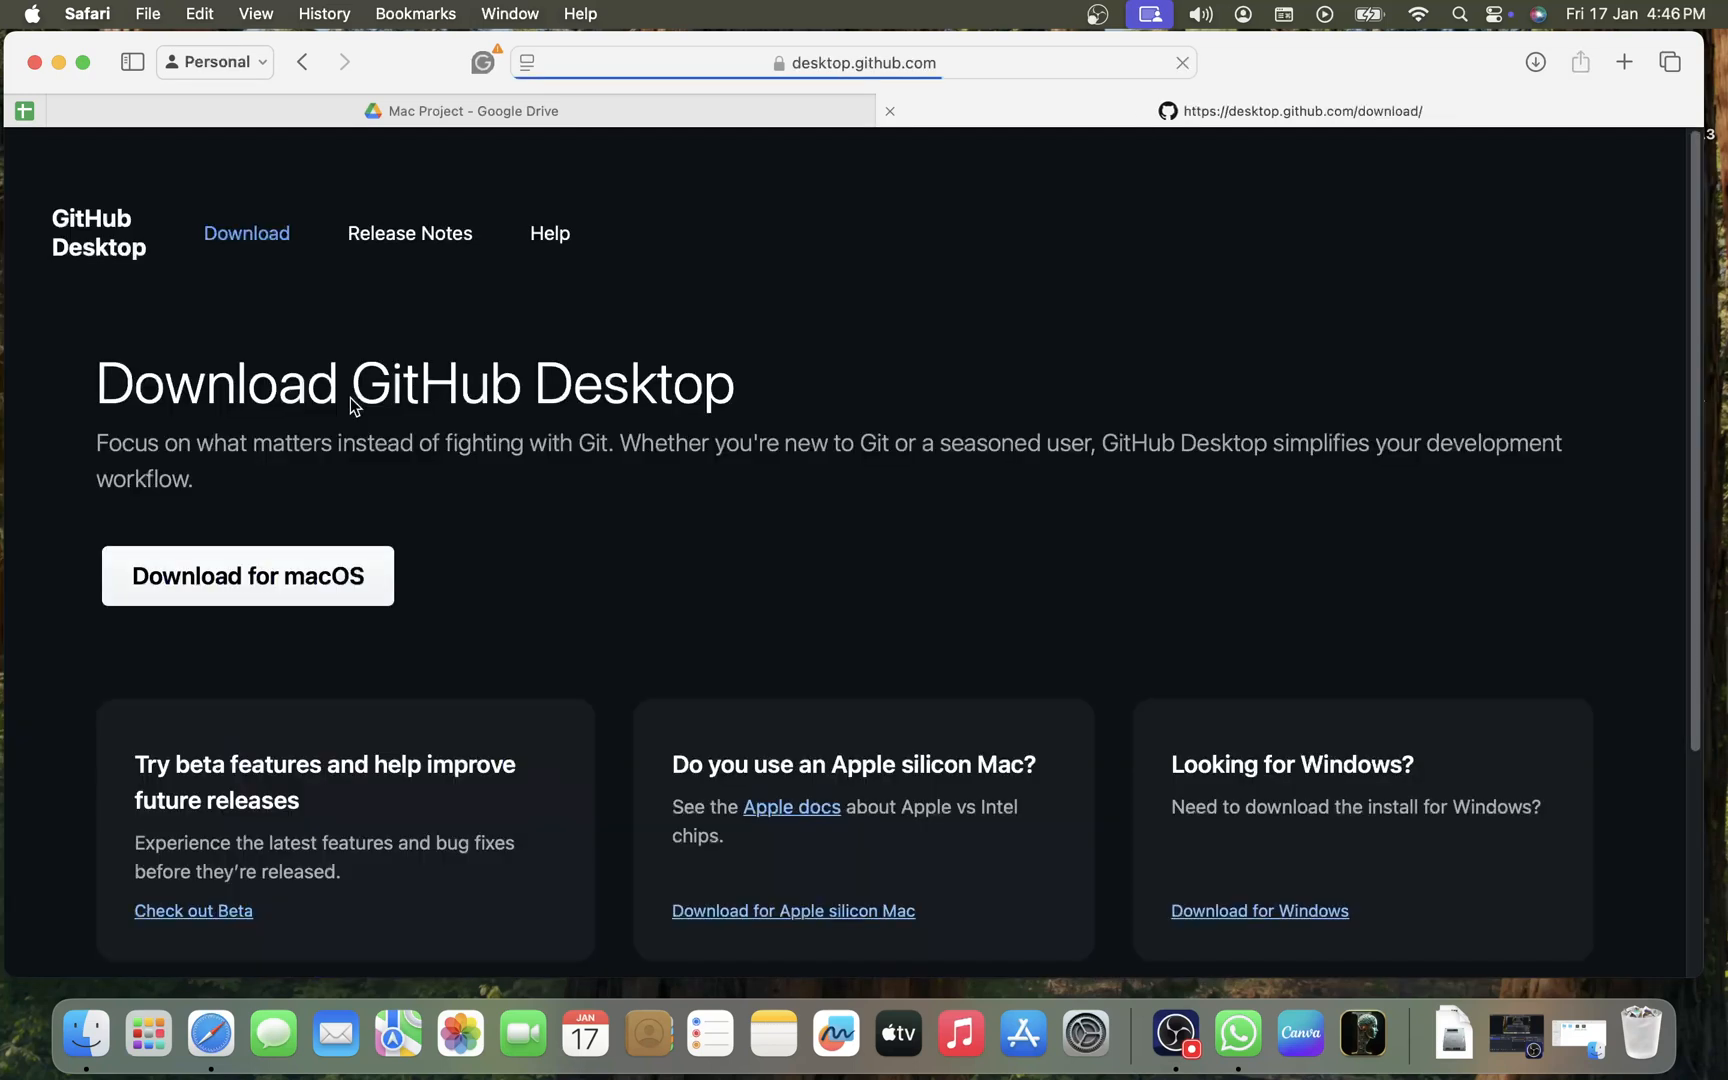
click(247, 575)
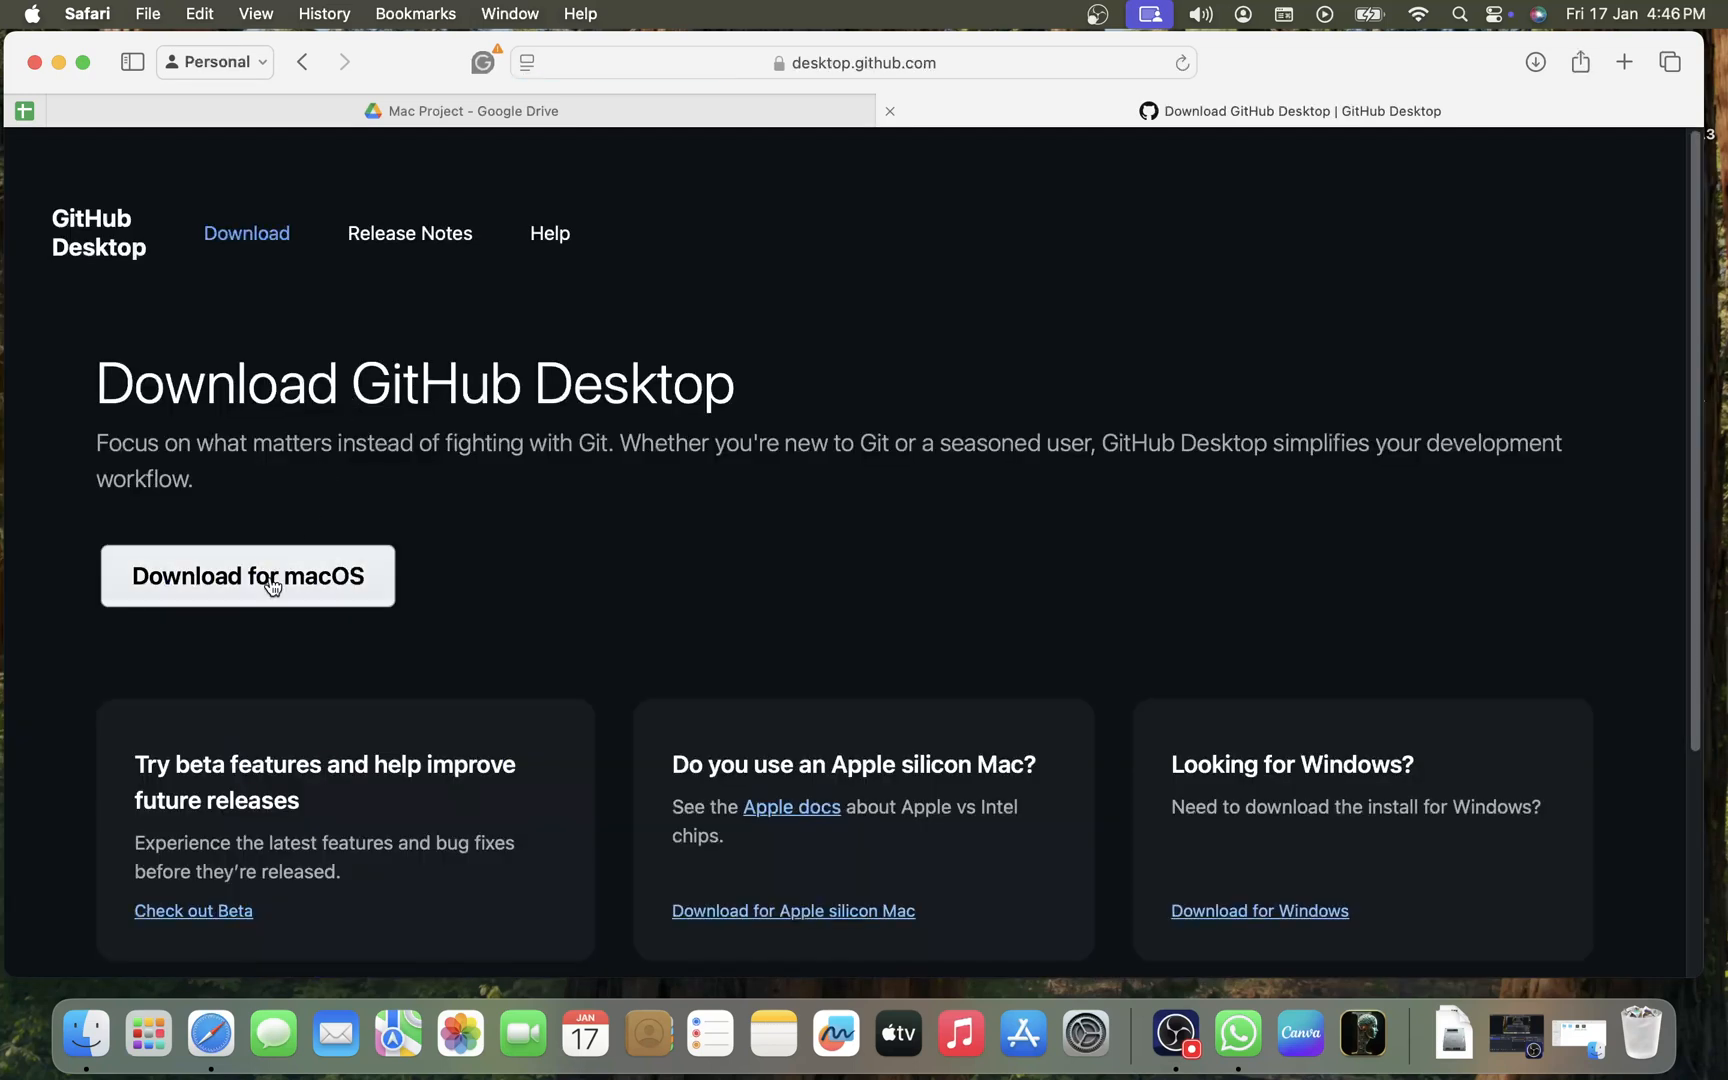
click(247, 575)
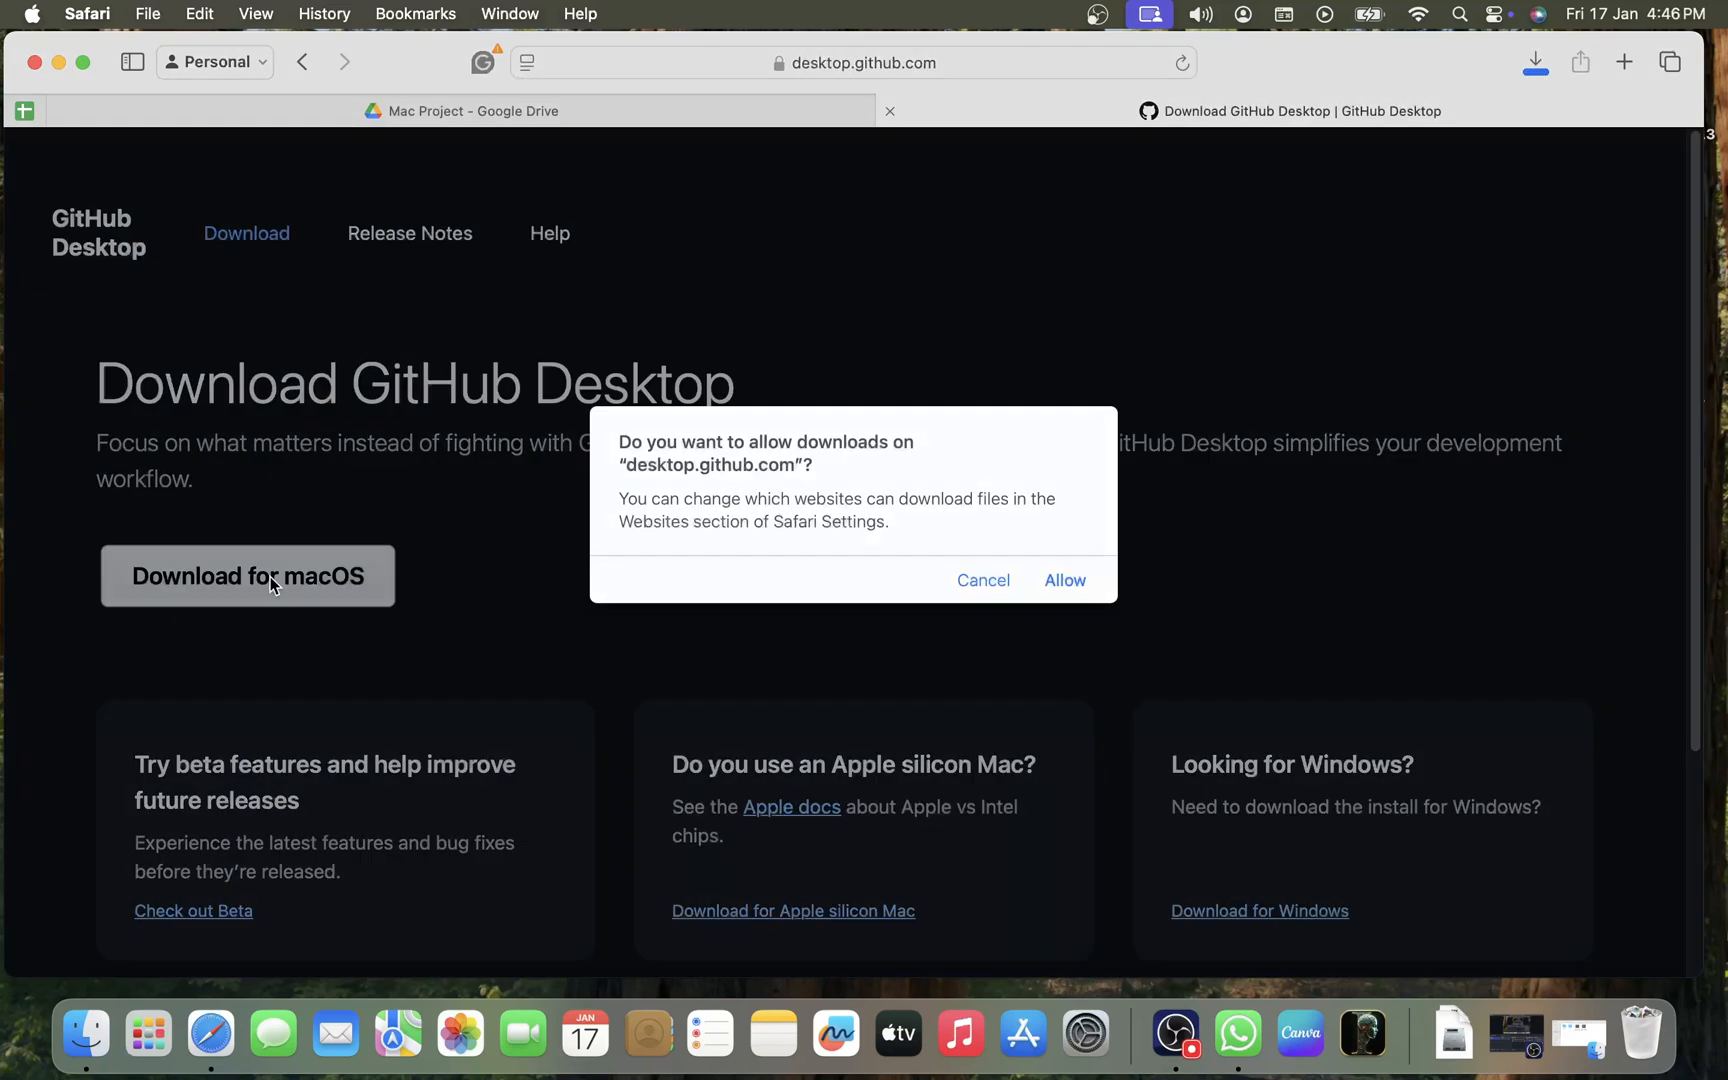
click(1062, 581)
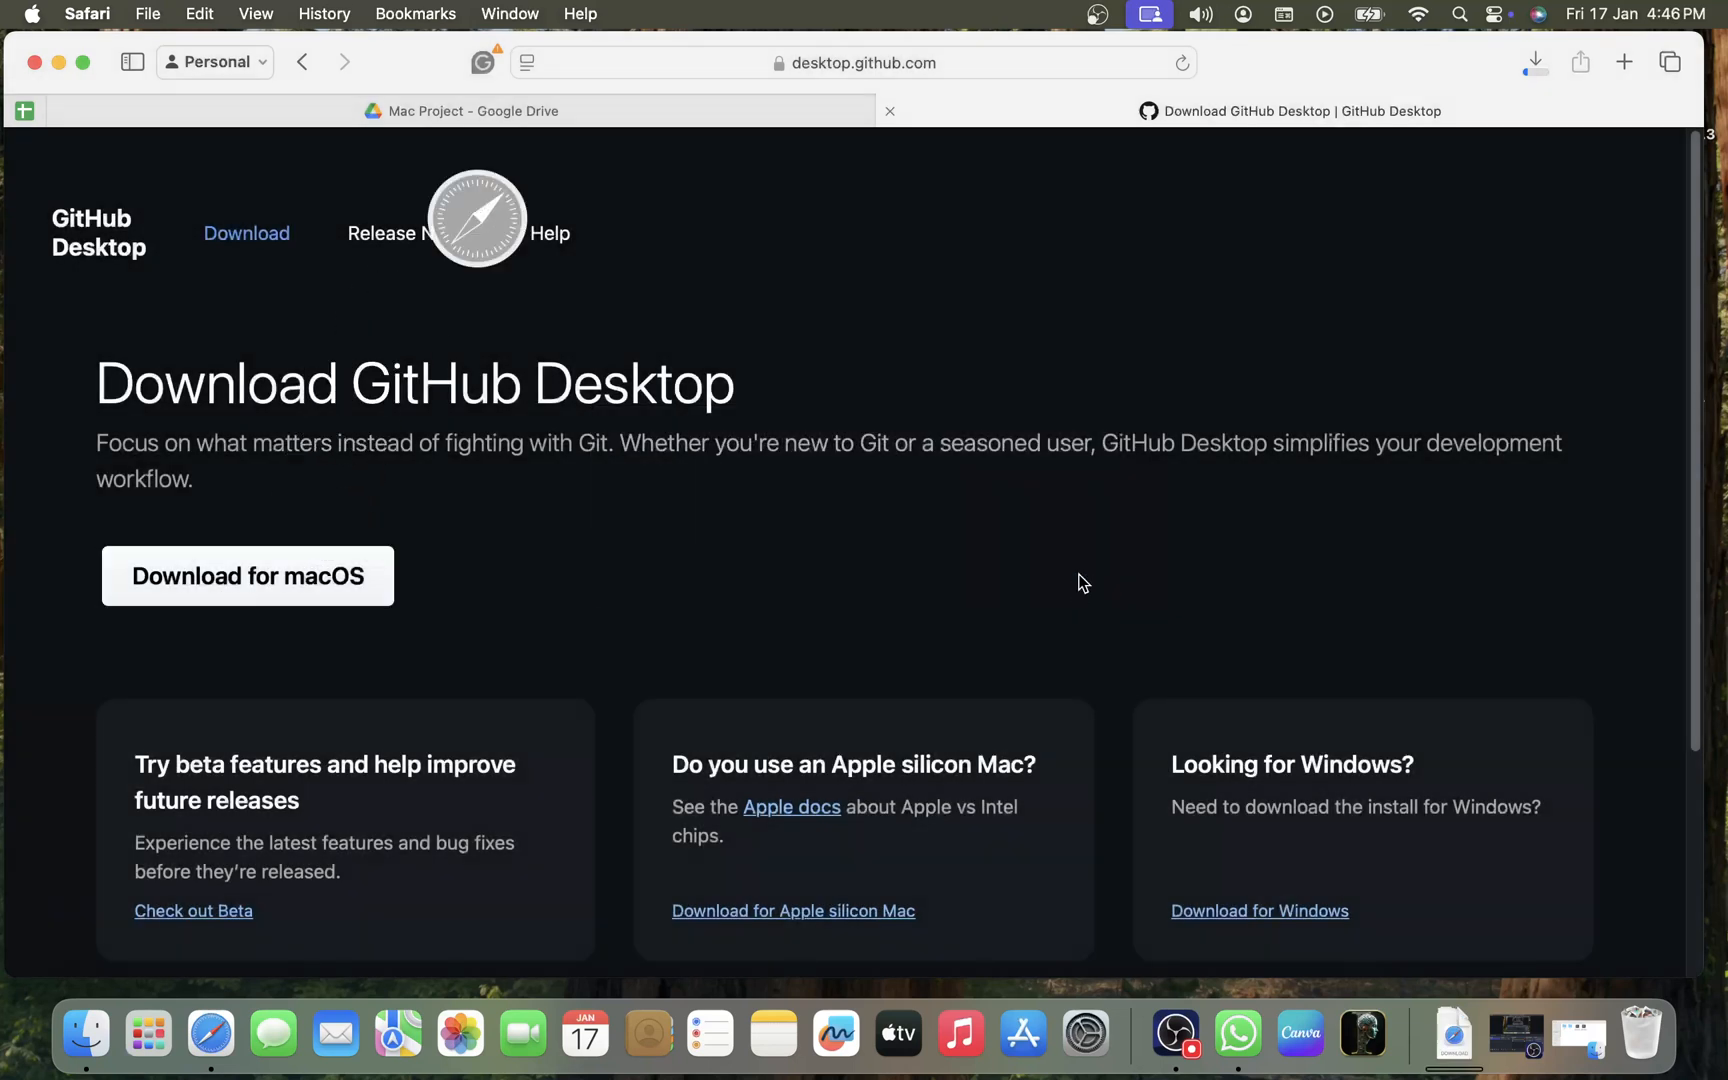
mouse_move(1452, 1034)
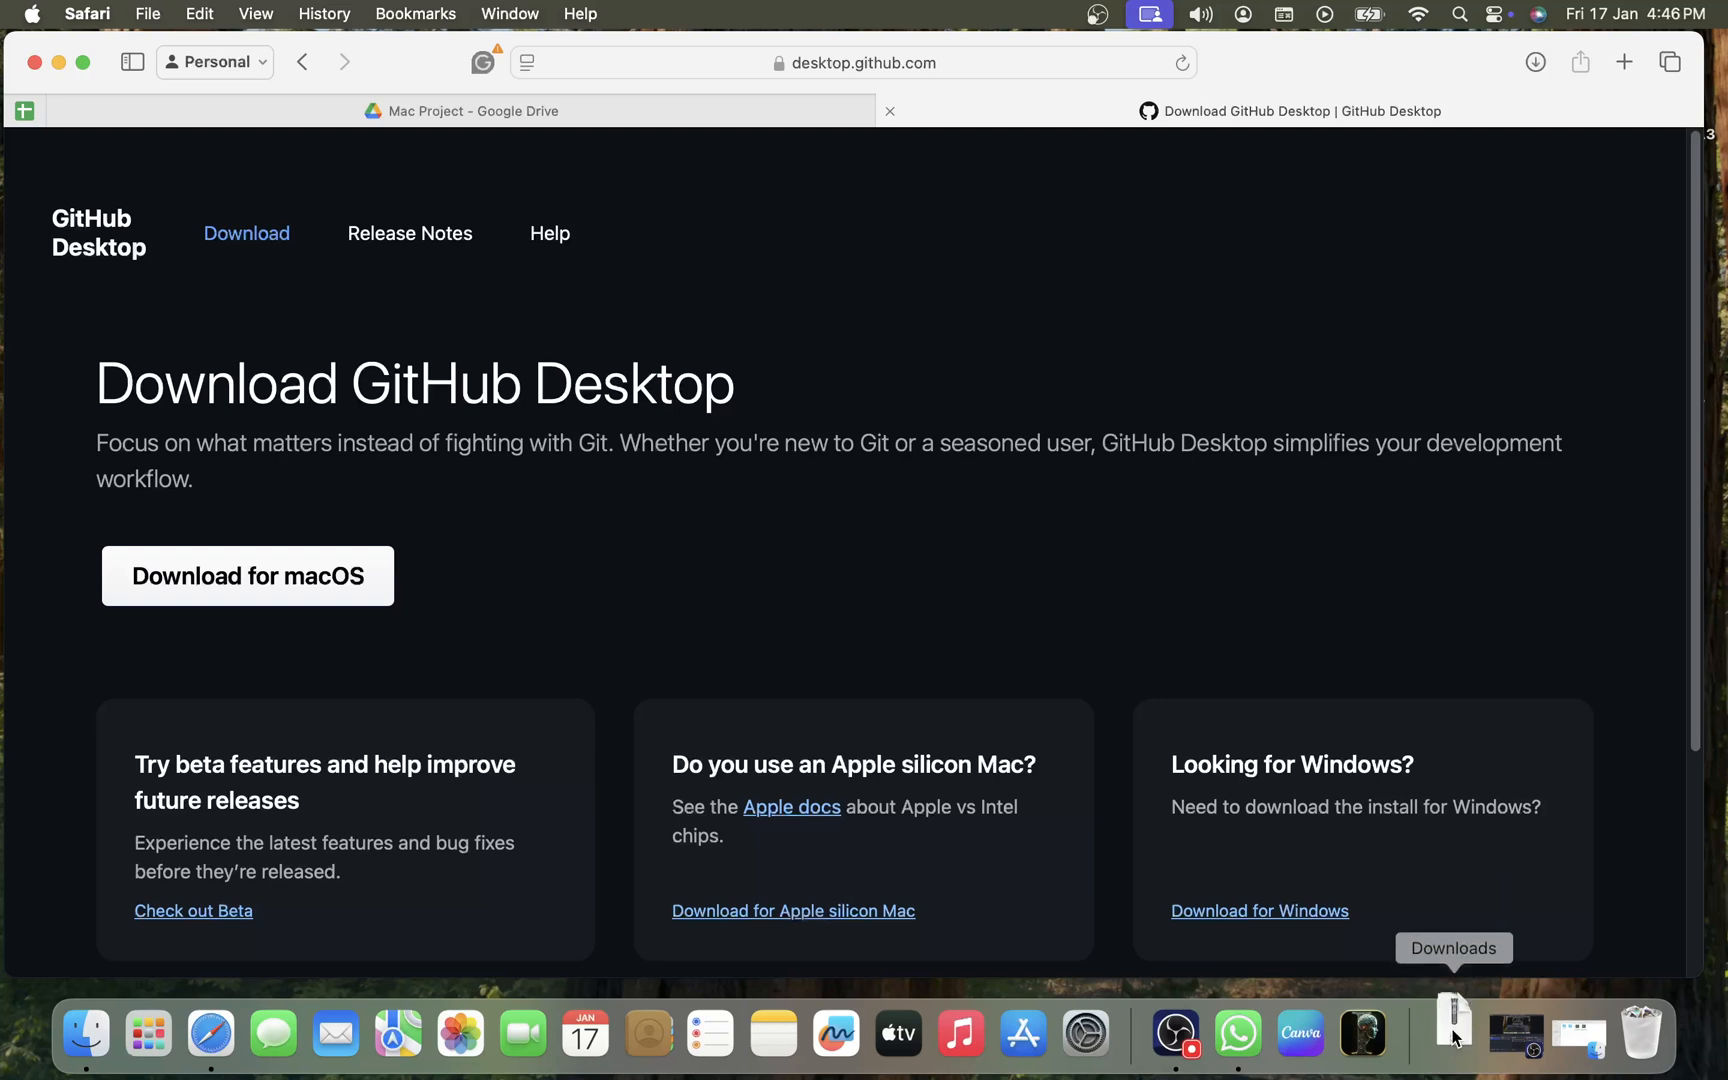
Launch the downloaded GitHub Desktop app from the Downloads folder
click(1452, 1008)
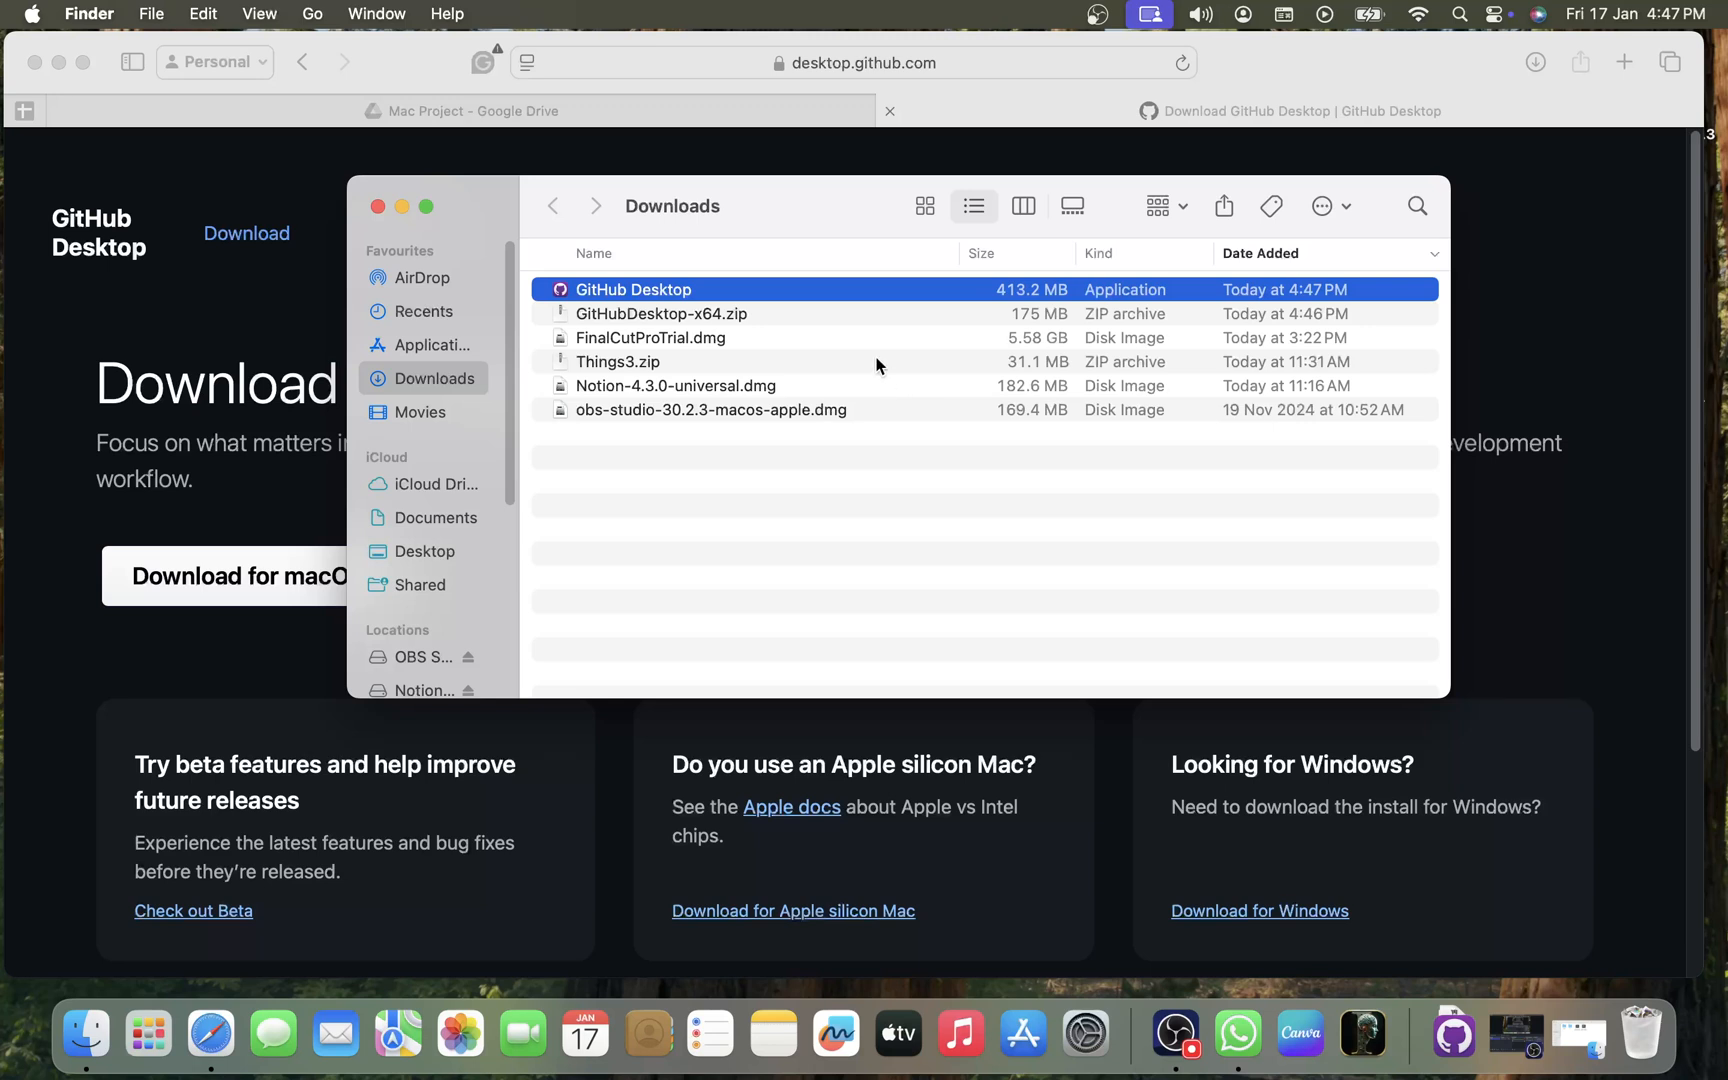
double_click(634, 289)
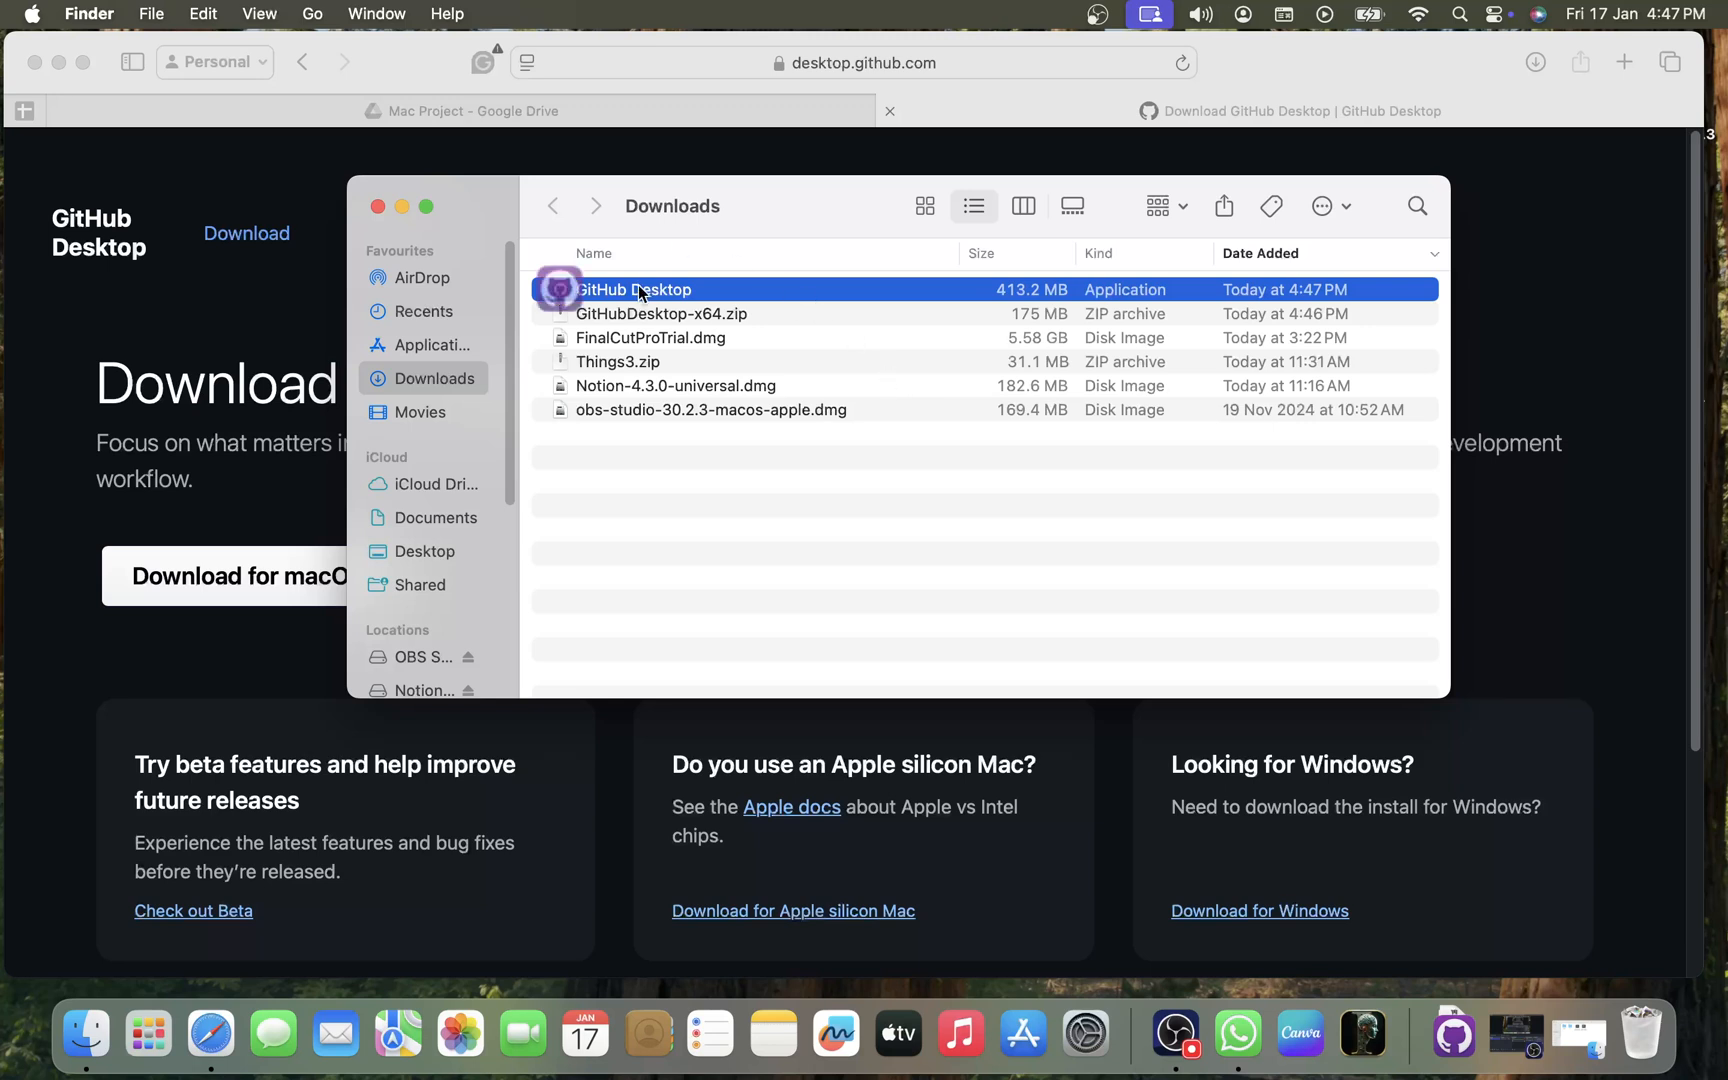
double_click(634, 289)
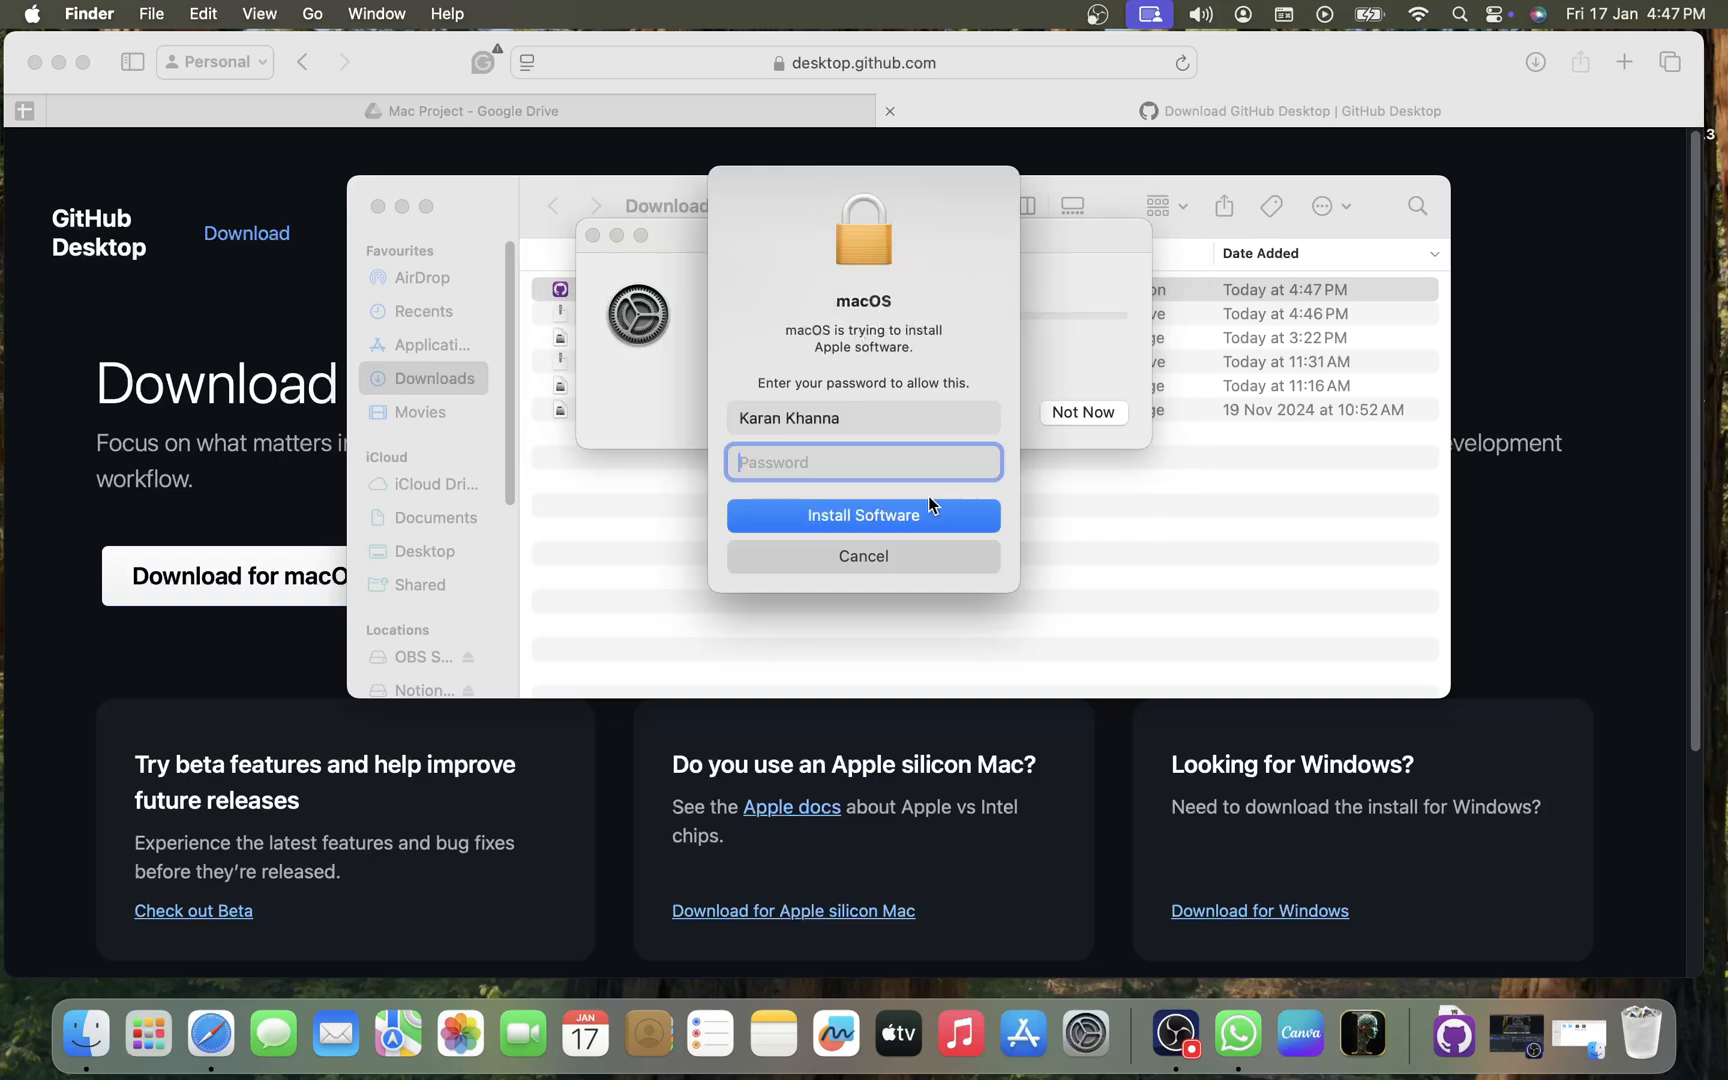
Enter the account password and confirm Install Software
text(password)
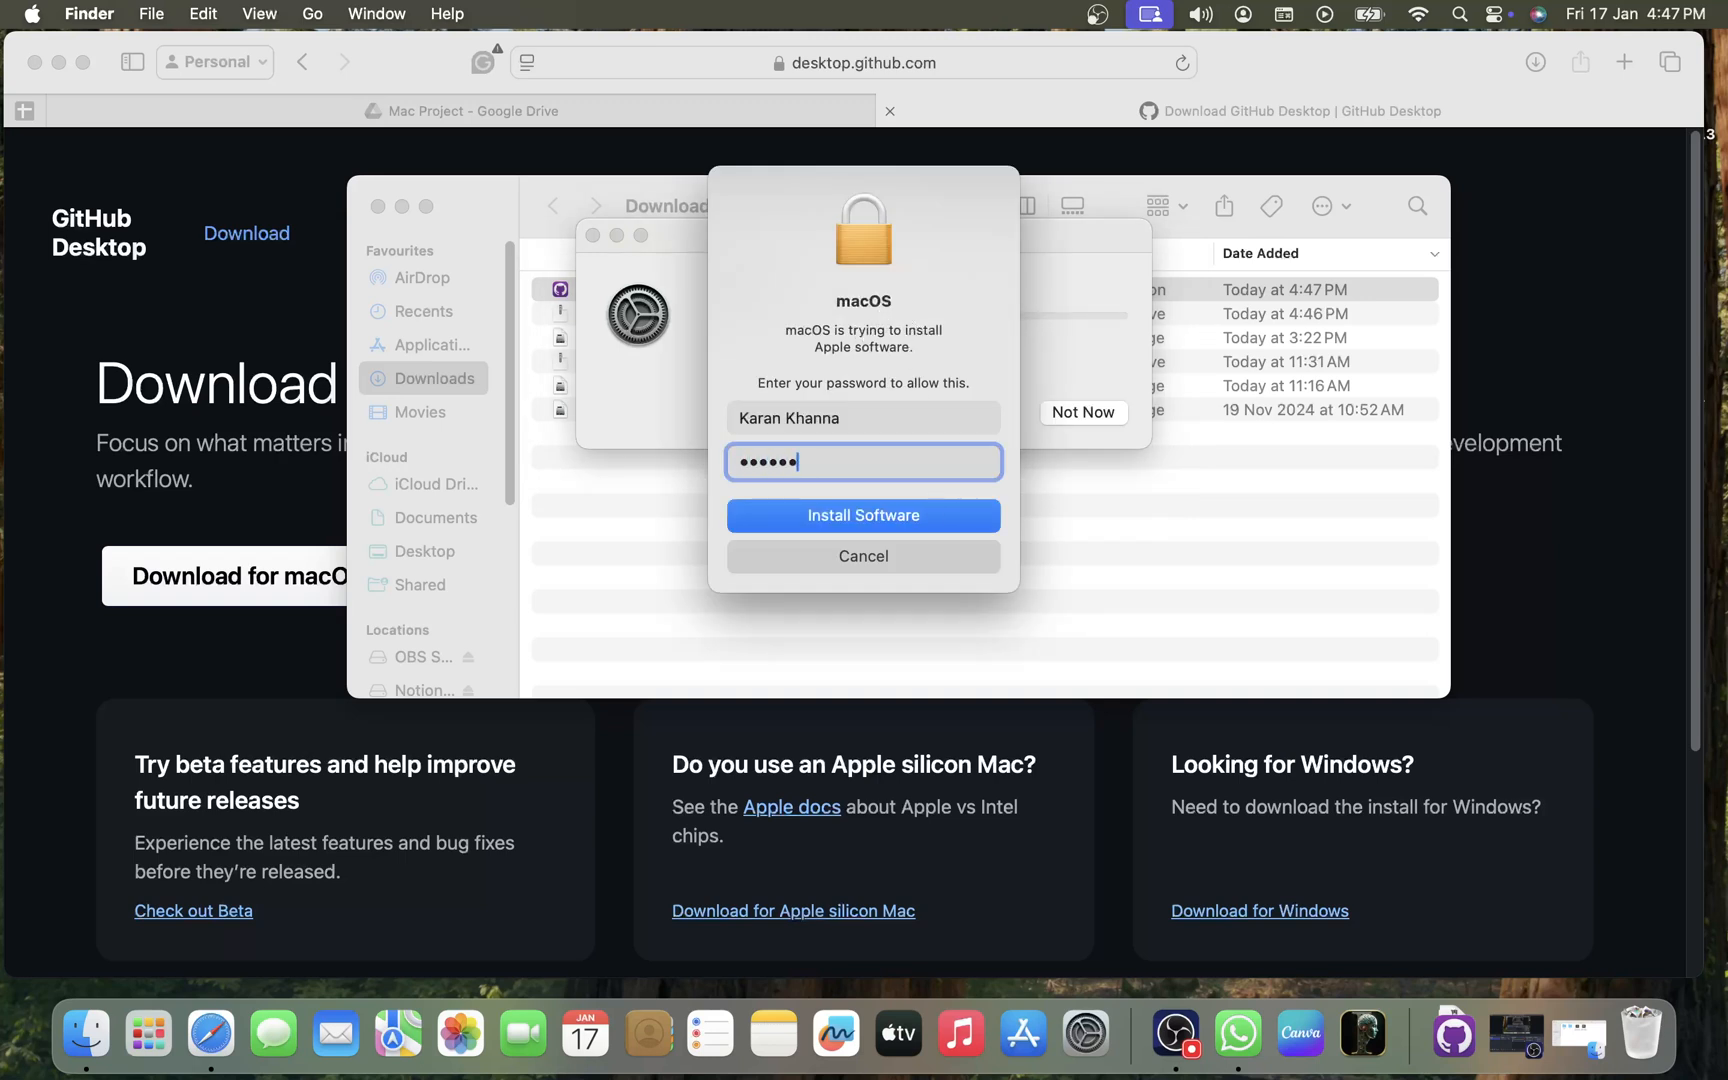
click(864, 515)
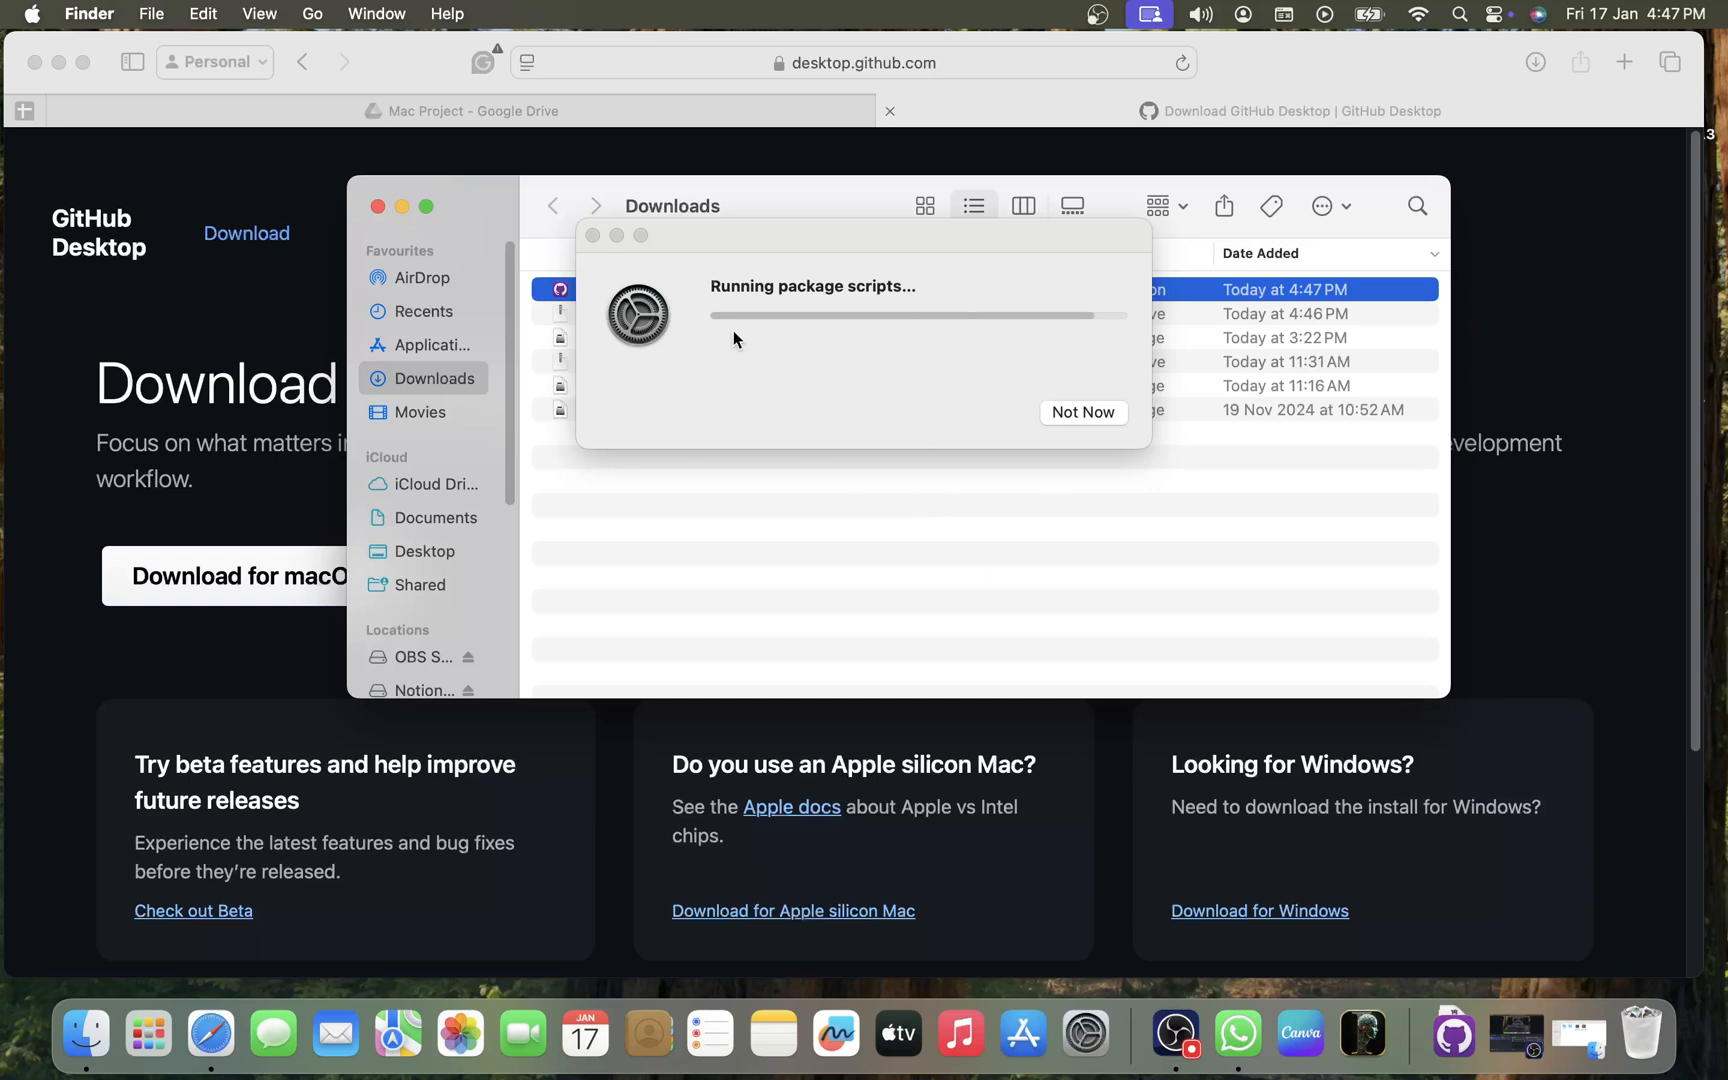
mouse_move(1202, 499)
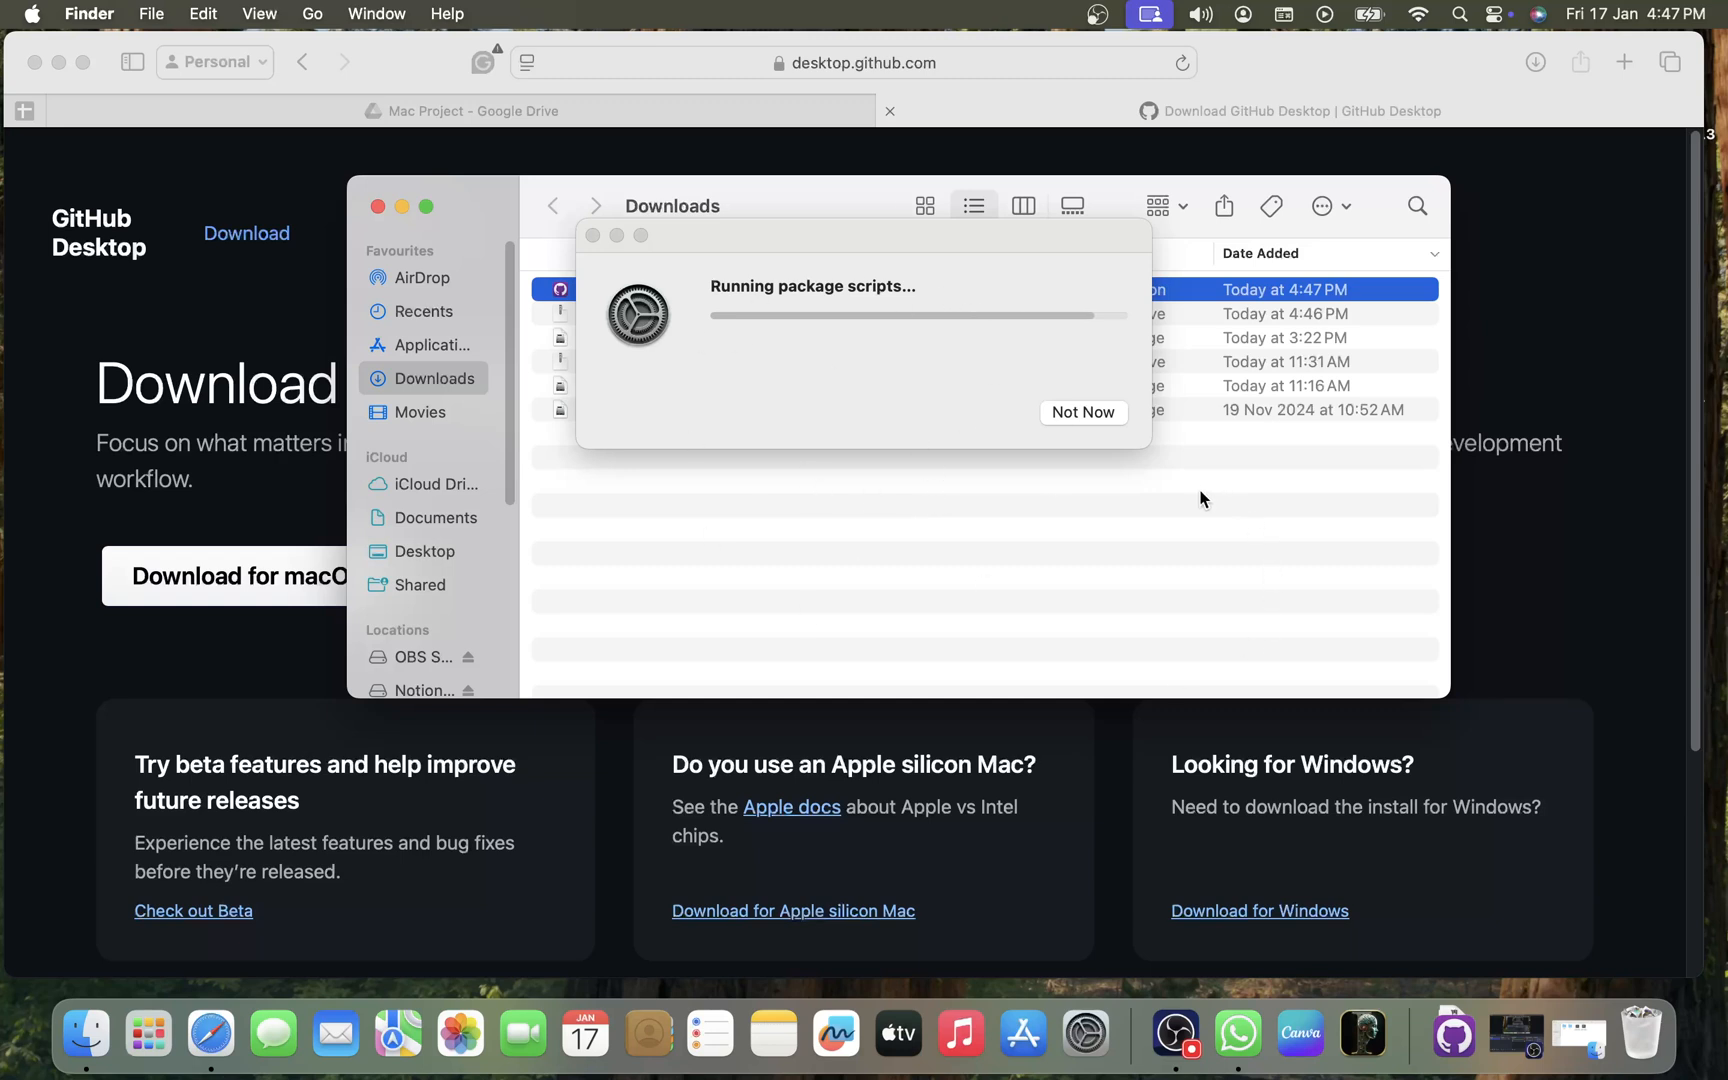